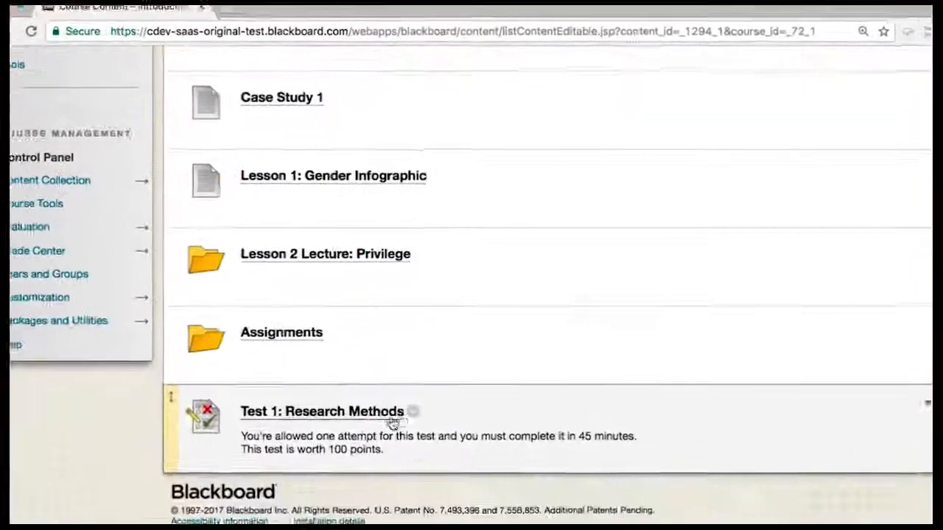
# Choose Edit the Test from Test 1: Research Methods' menu to reach the Test Canvas.
pyautogui.click(413, 411)
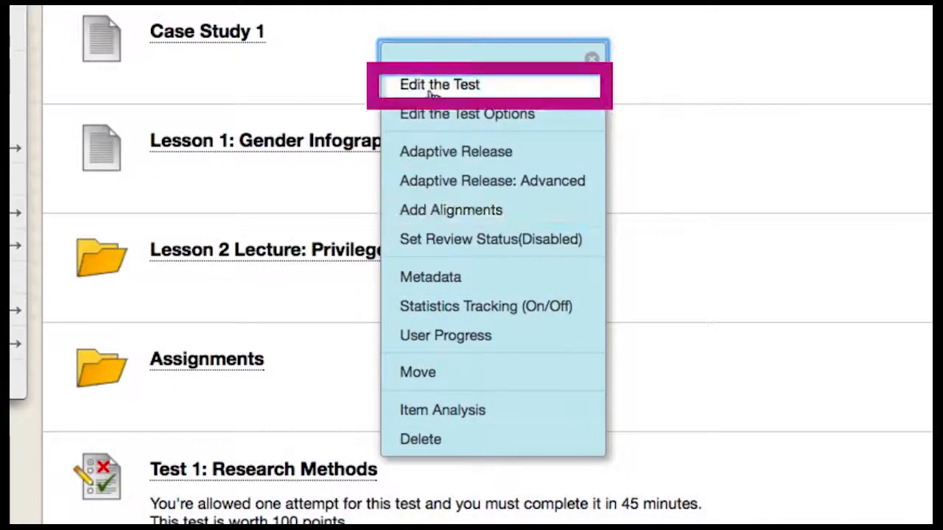
pyautogui.click(439, 84)
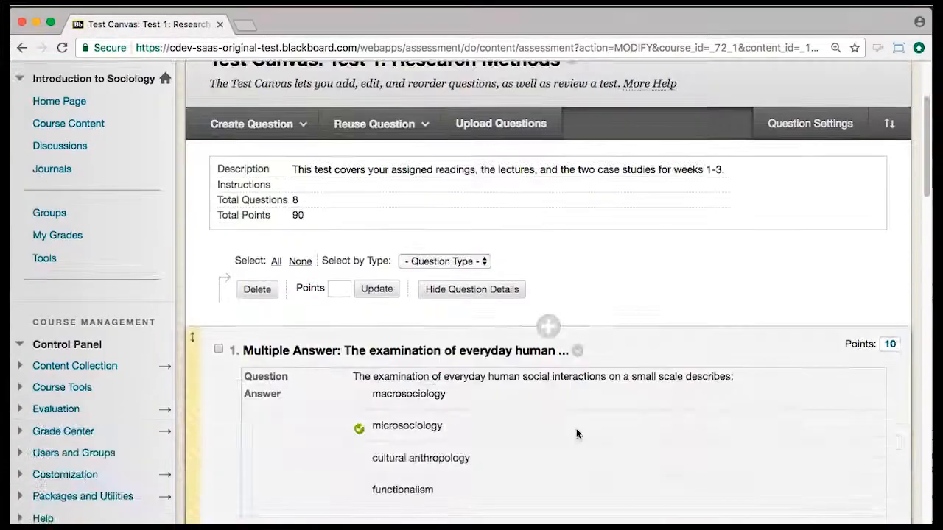
# Submit a True/False question: patriarchy is domination where women exercise power, answer False.
pyautogui.click(250, 124)
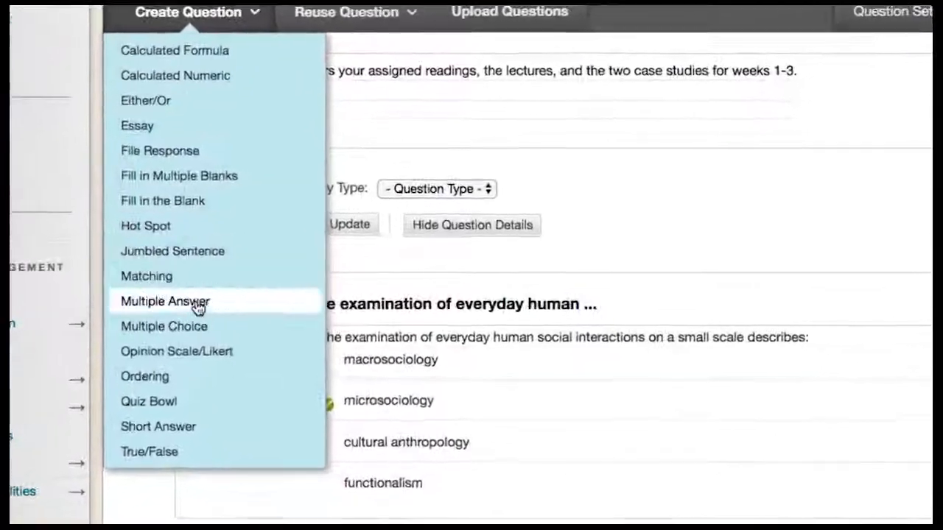
pyautogui.click(149, 452)
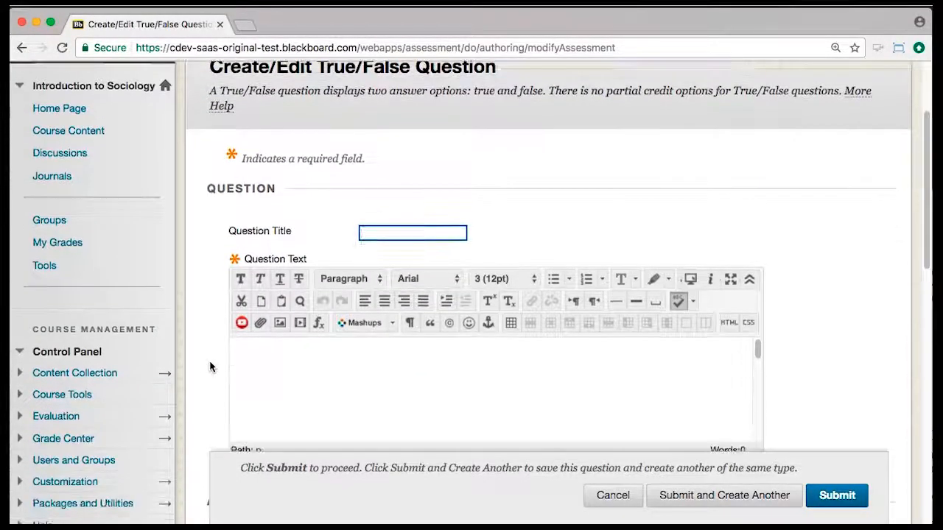
pyautogui.write('True/False')
pyautogui.click(497, 391)
pyautogui.write('Patri')
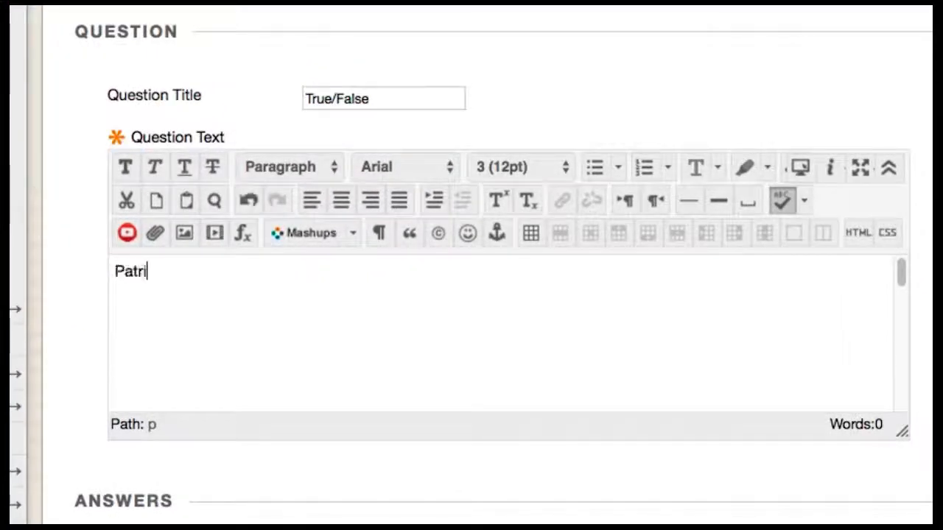
pyautogui.write('archy is a system of domination in which women ex')
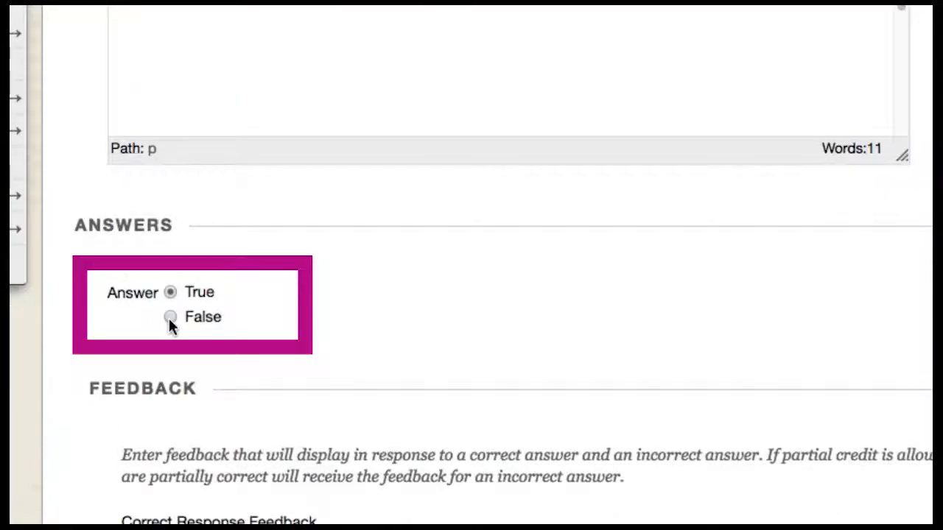
pyautogui.click(170, 317)
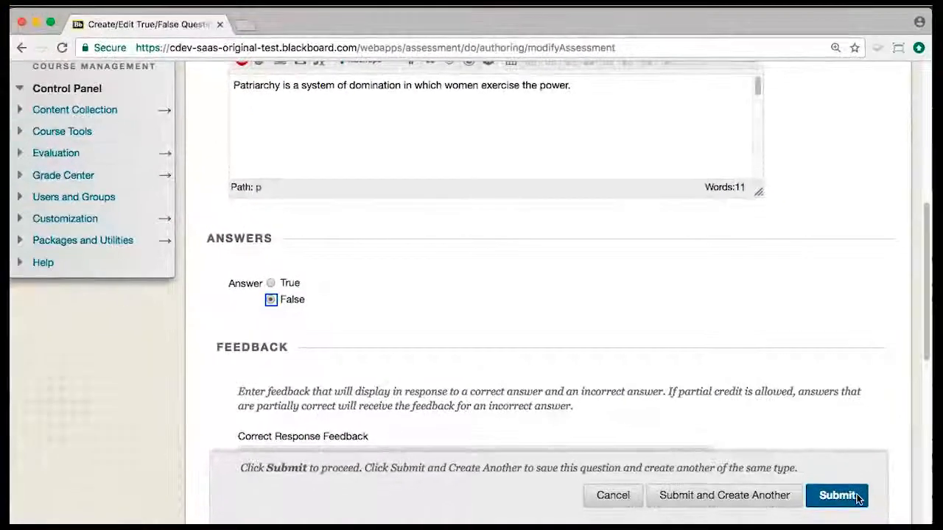
pyautogui.click(837, 495)
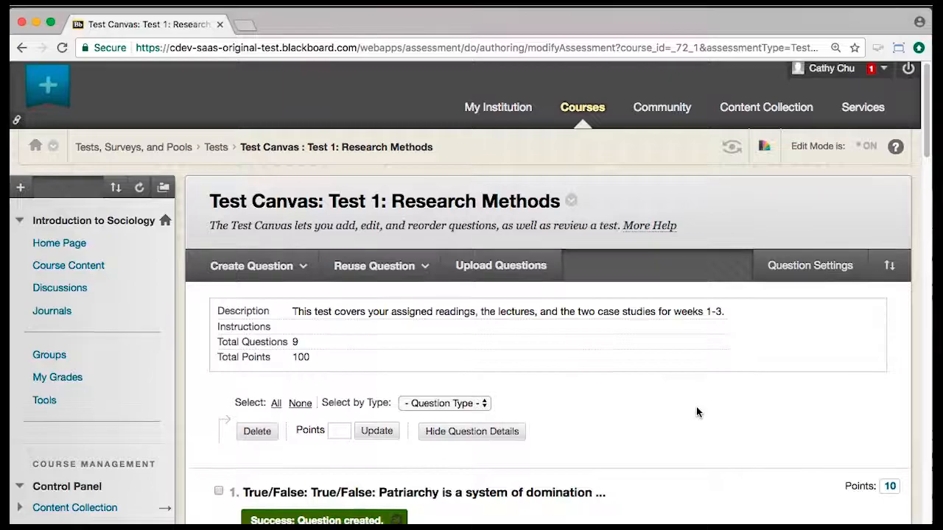
pyautogui.scroll(-3)
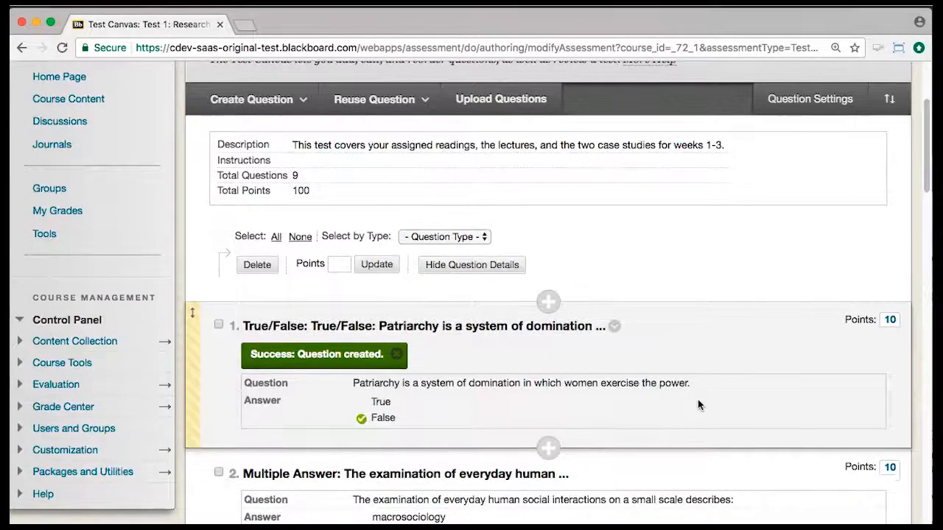
pyautogui.click(615, 326)
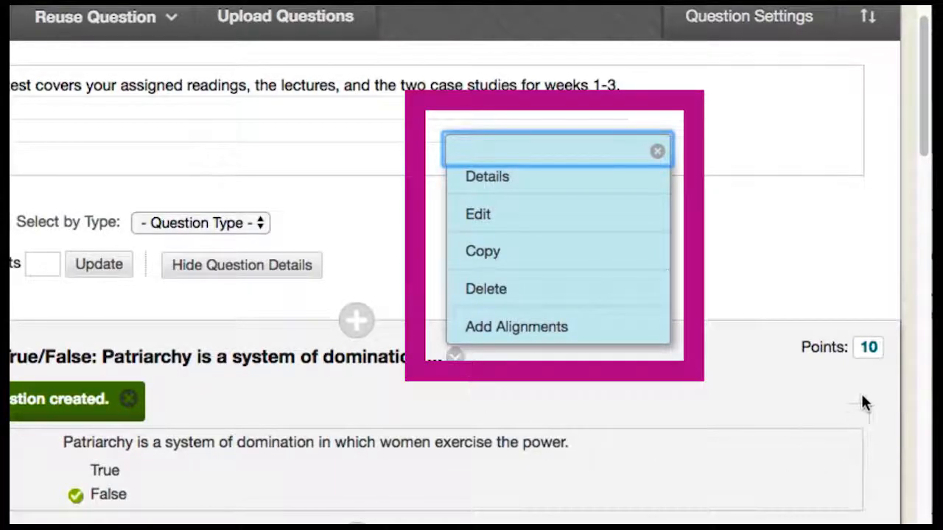
pyautogui.click(868, 347)
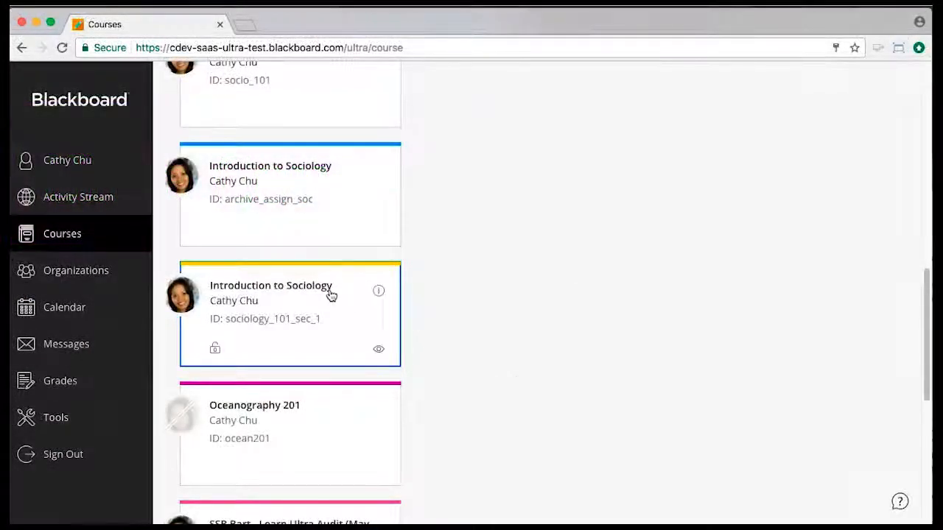
# Enter Introduction to Sociology (sociology_101_sec_1) and open Test 1: Research Methods.
pyautogui.click(271, 285)
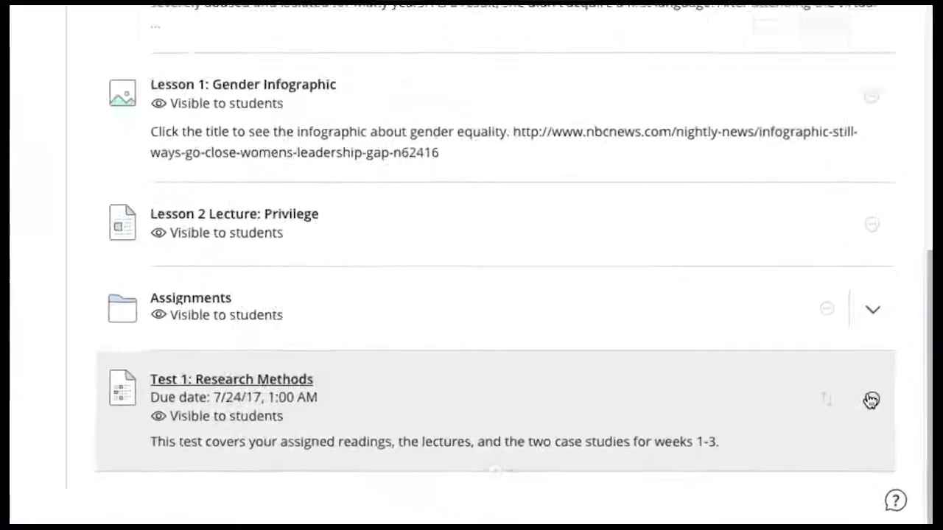
pyautogui.click(231, 379)
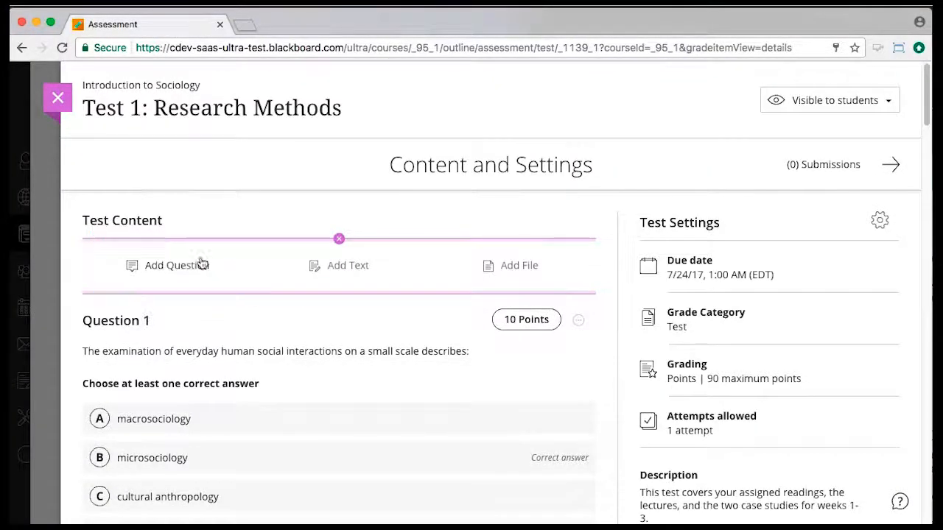
# Insert a True or False question above Question 1 with the patriarchy statement, False correct.
pyautogui.click(176, 266)
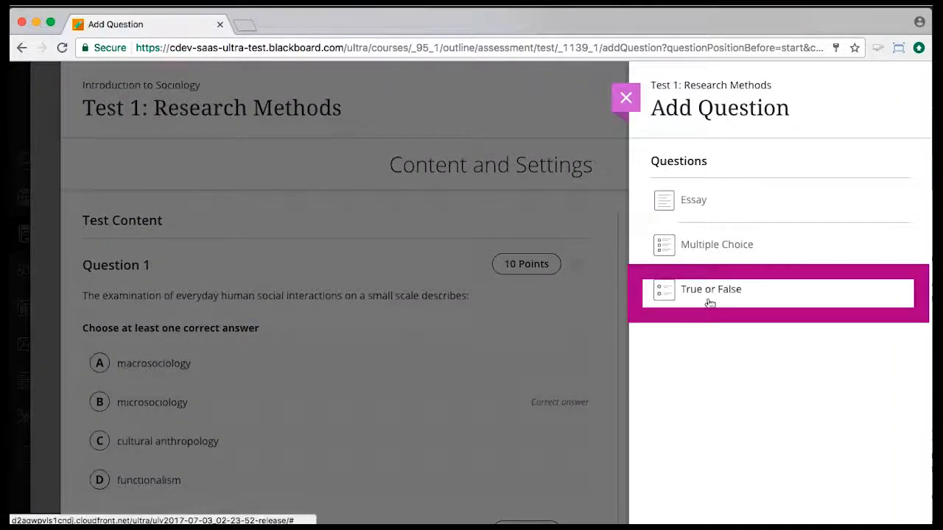
pyautogui.click(711, 289)
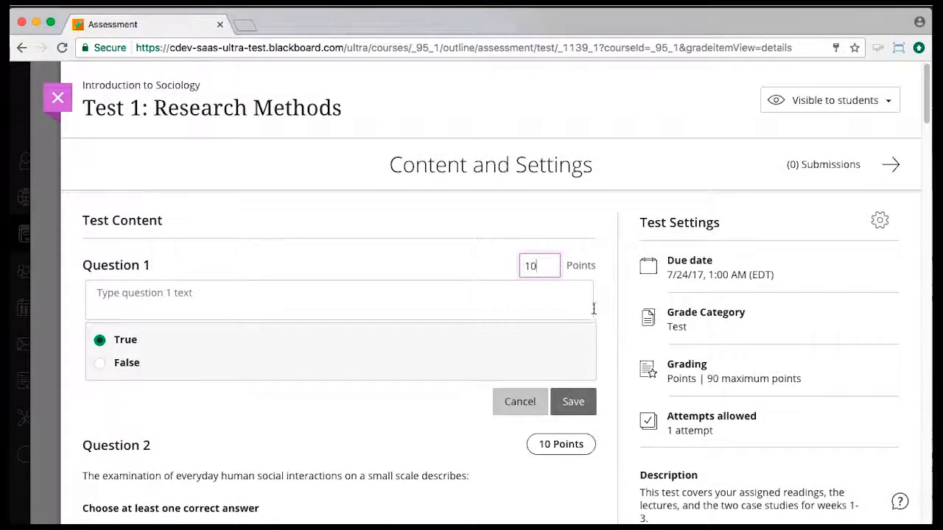
pyautogui.click(339, 306)
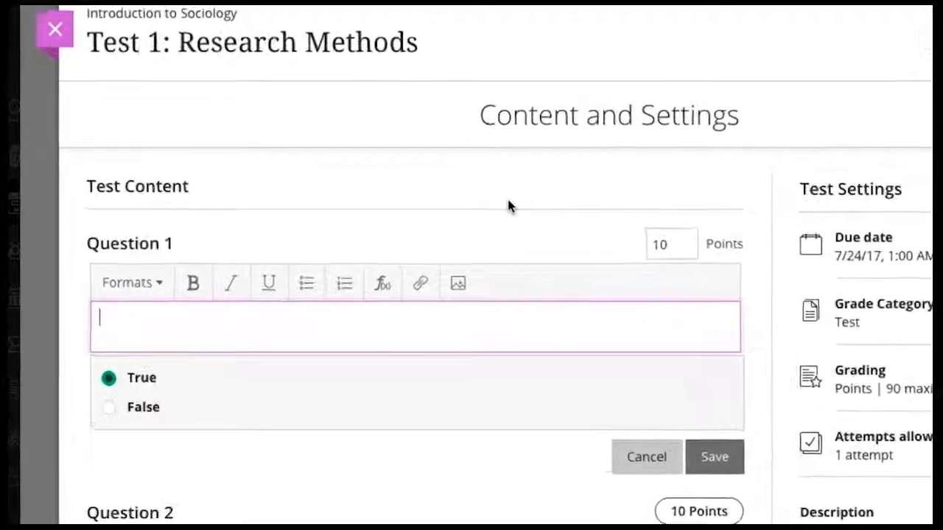
pyautogui.write('Patria')
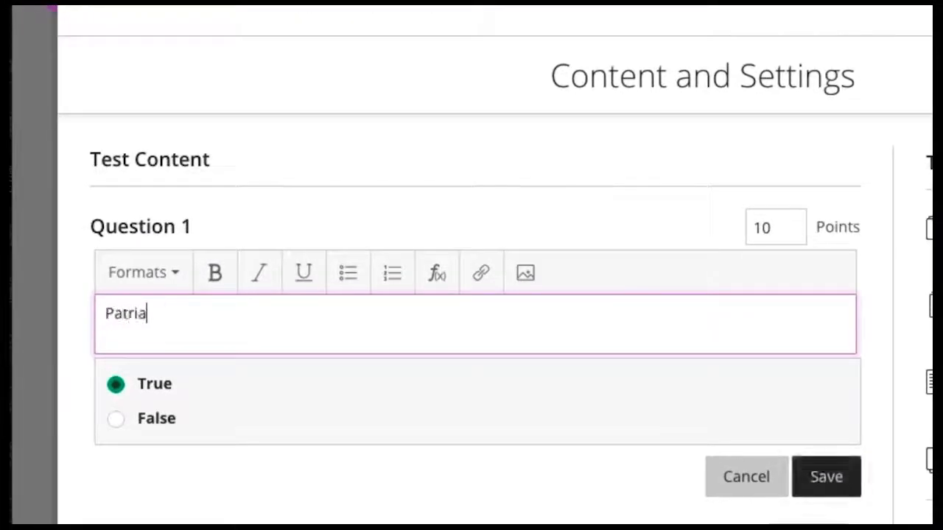
pyautogui.write('rchy is a system of domination in which women exercise the power.')
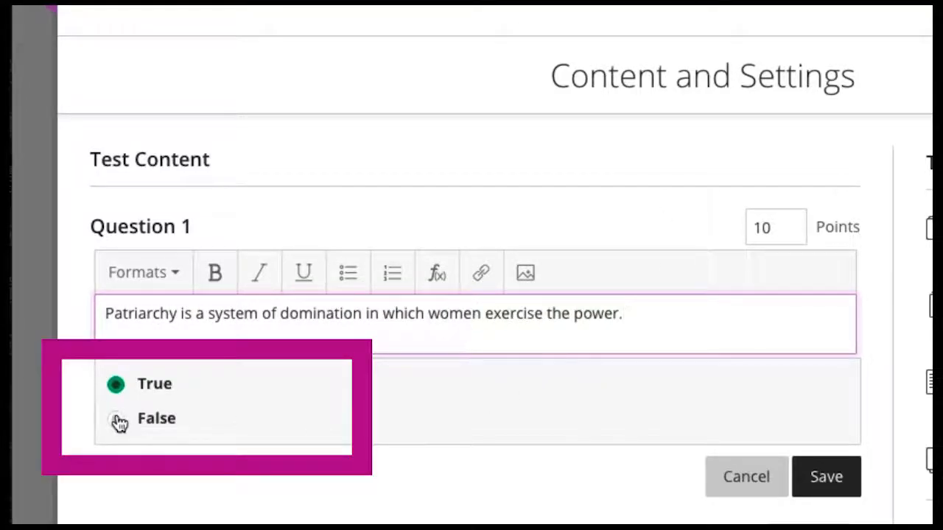
pyautogui.click(115, 418)
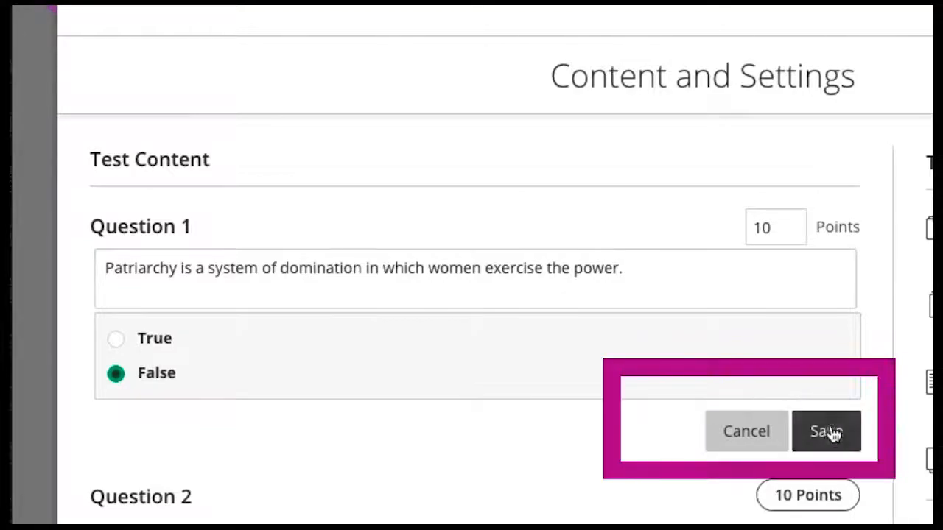
# Save the patriarchy question, then open and close Question 1's more-options menu.
pyautogui.click(825, 431)
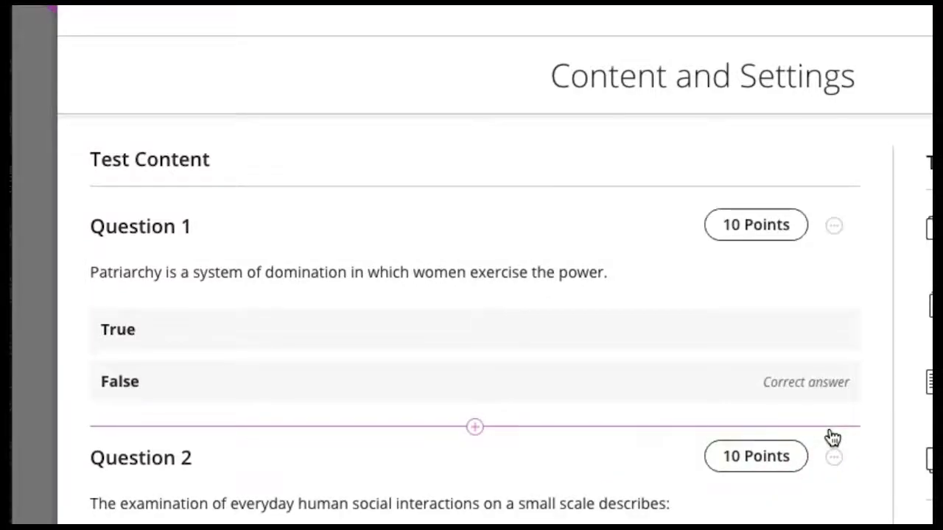
pyautogui.click(834, 225)
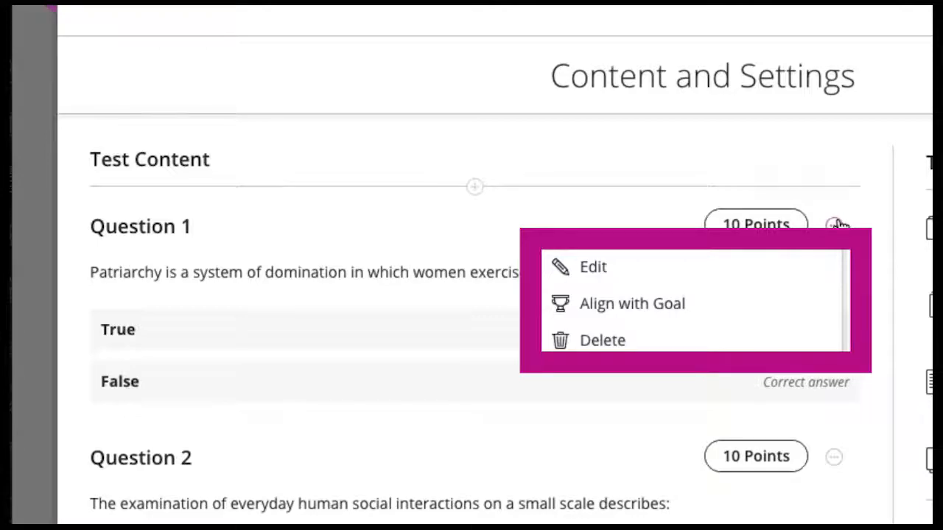
pyautogui.click(837, 225)
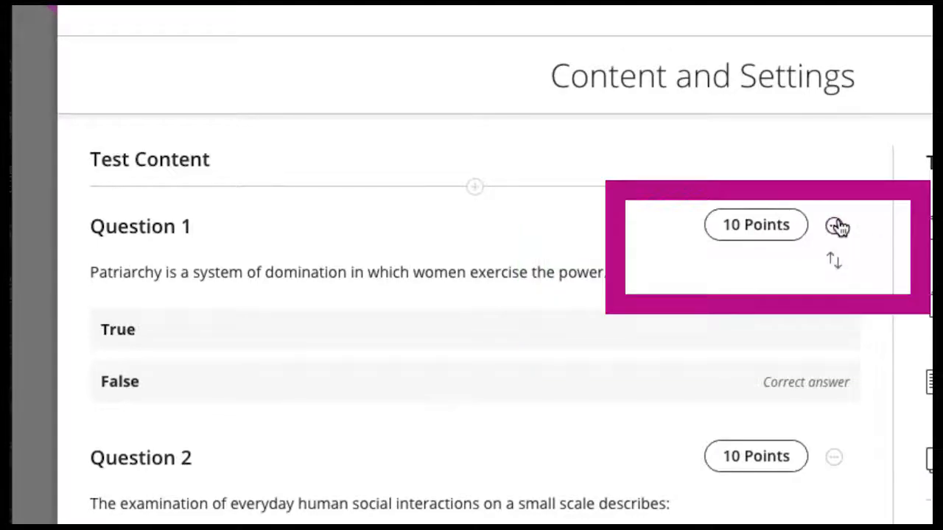